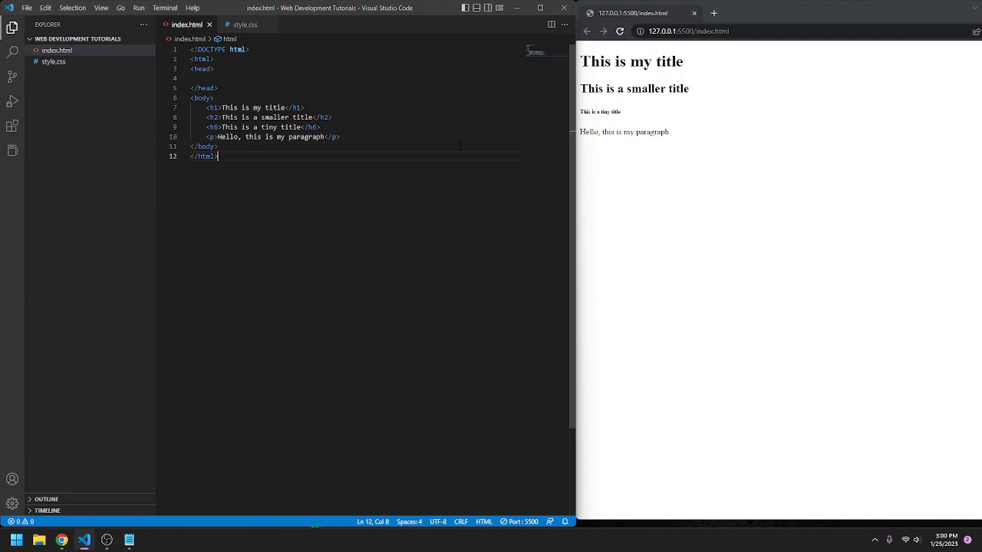
Open the empty style.css stylesheet beside the browser preview.
left_click(339, 137)
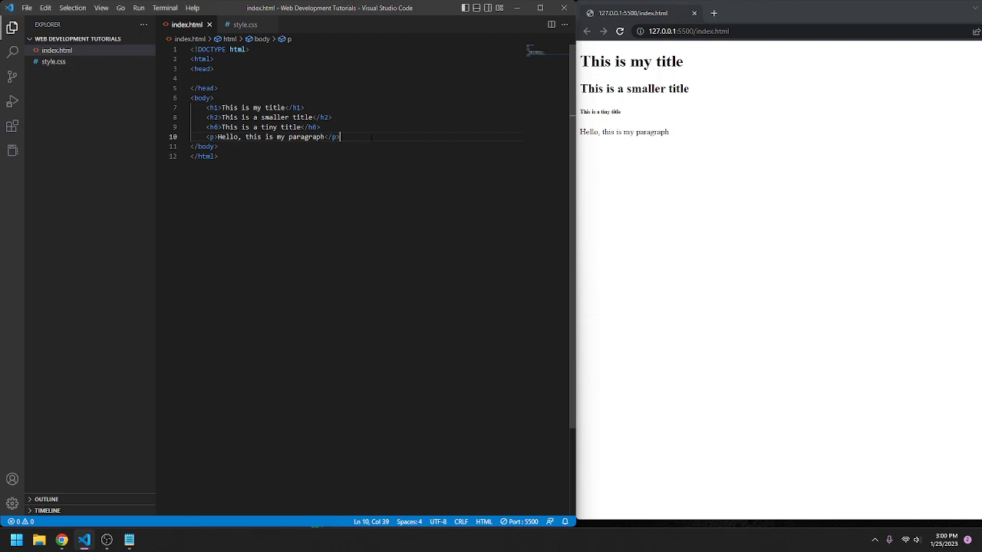
left_click(243, 23)
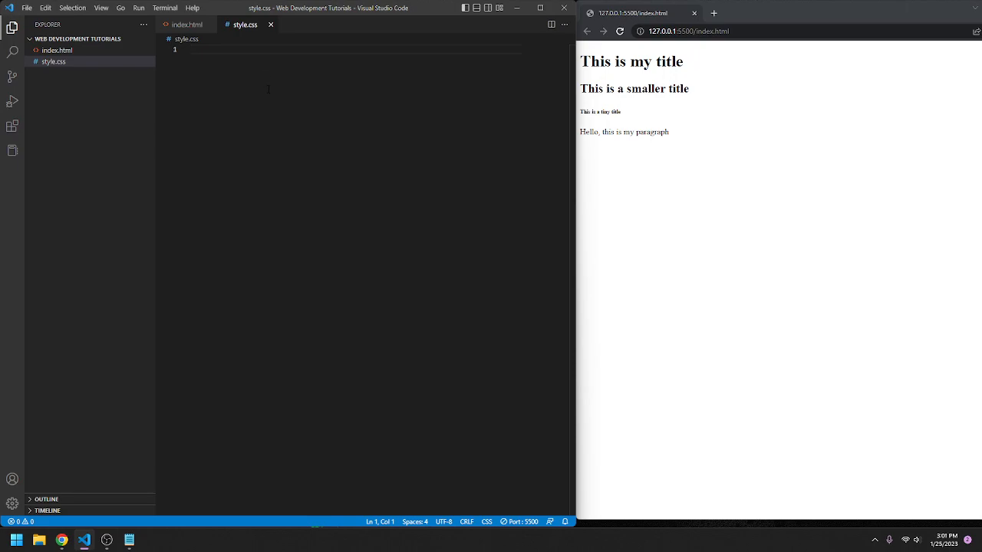
mouse_move(602, 106)
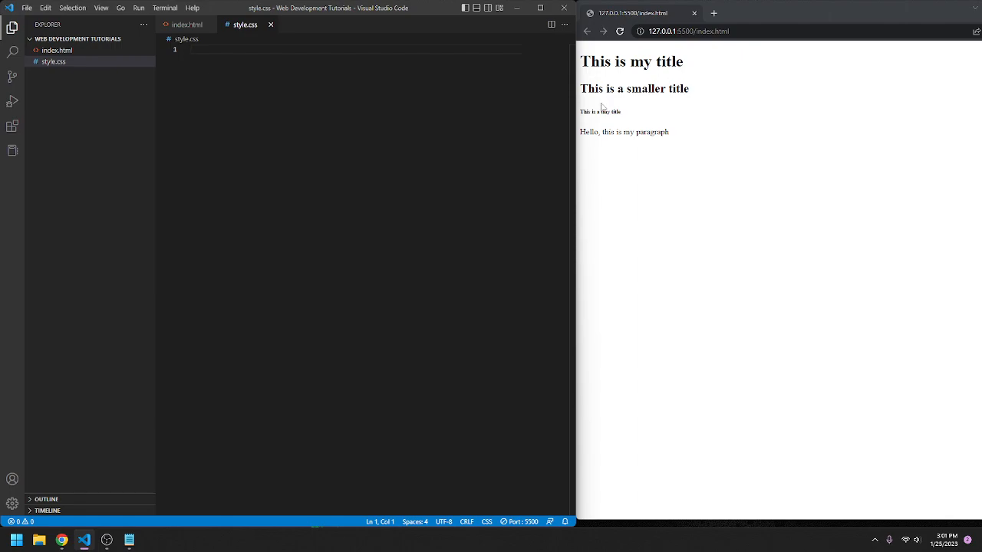
mouse_move(704, 144)
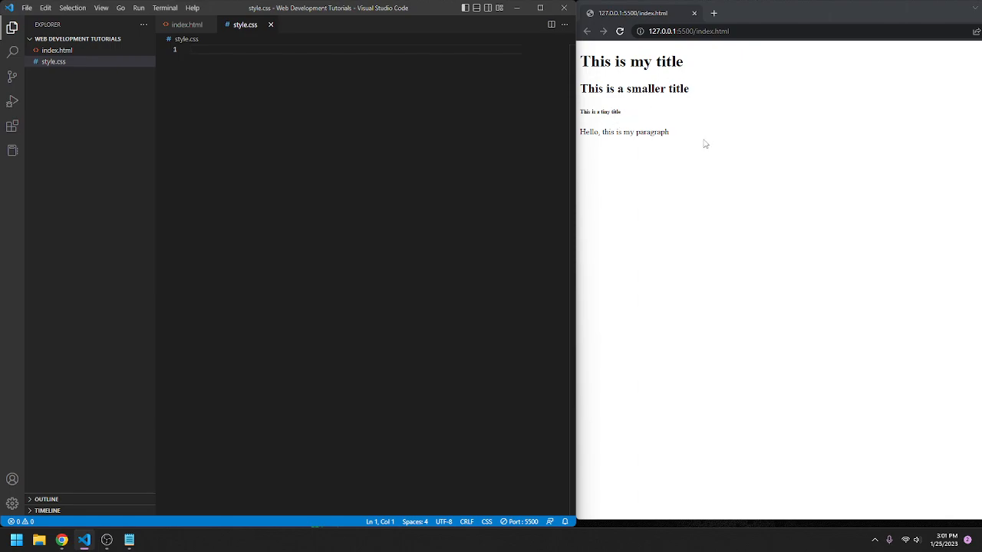
mouse_move(699, 147)
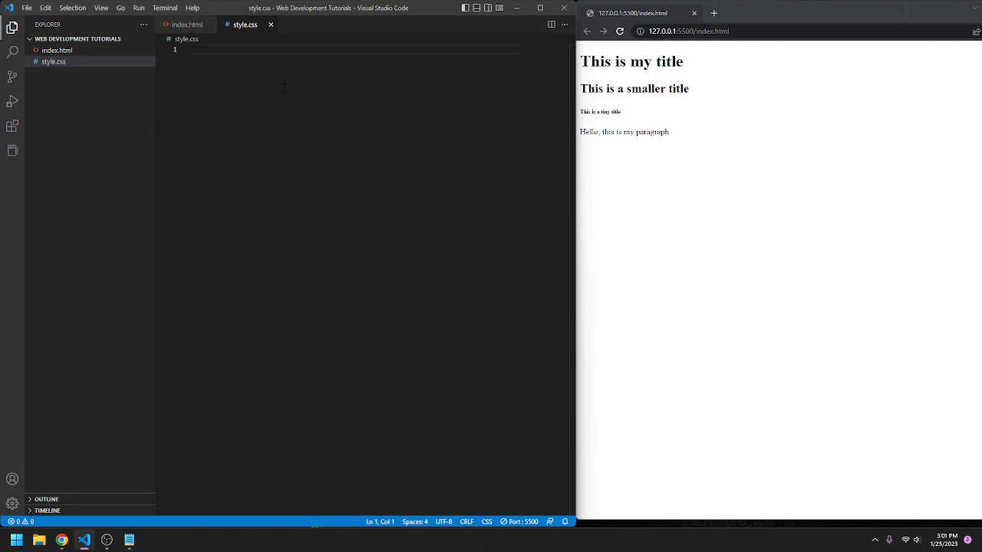
Write a 'p { color: green; }' rule in style.css and return to index.html.
type("p")
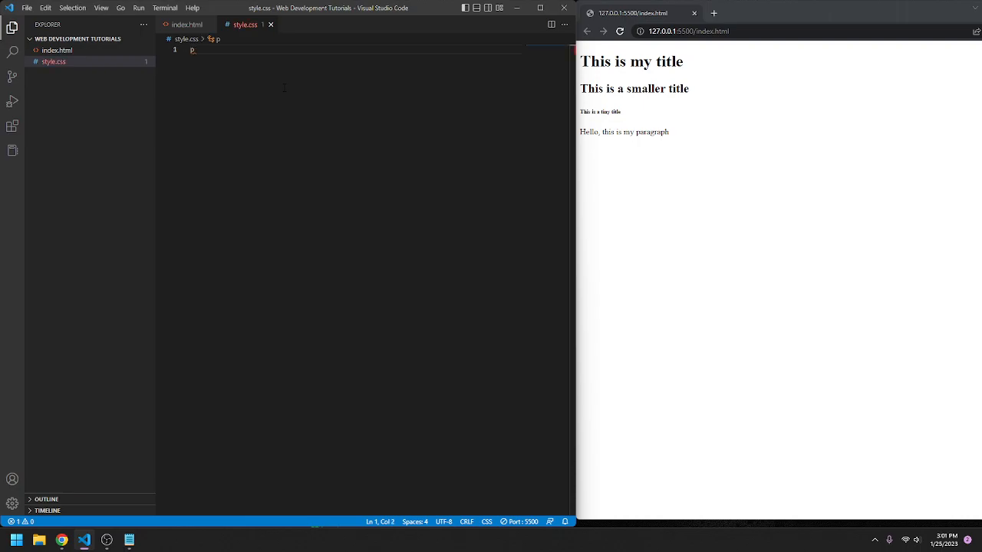
type("{")
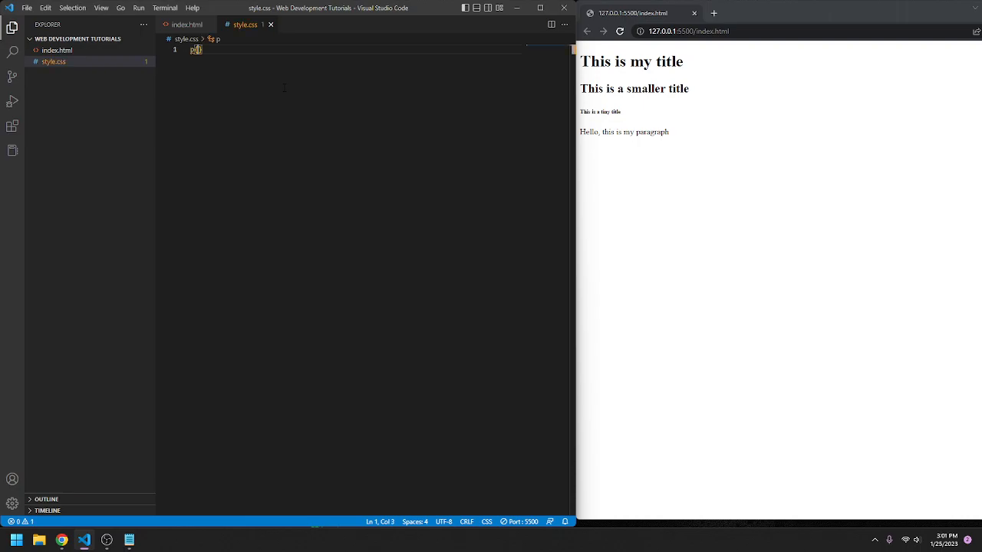
type("{")
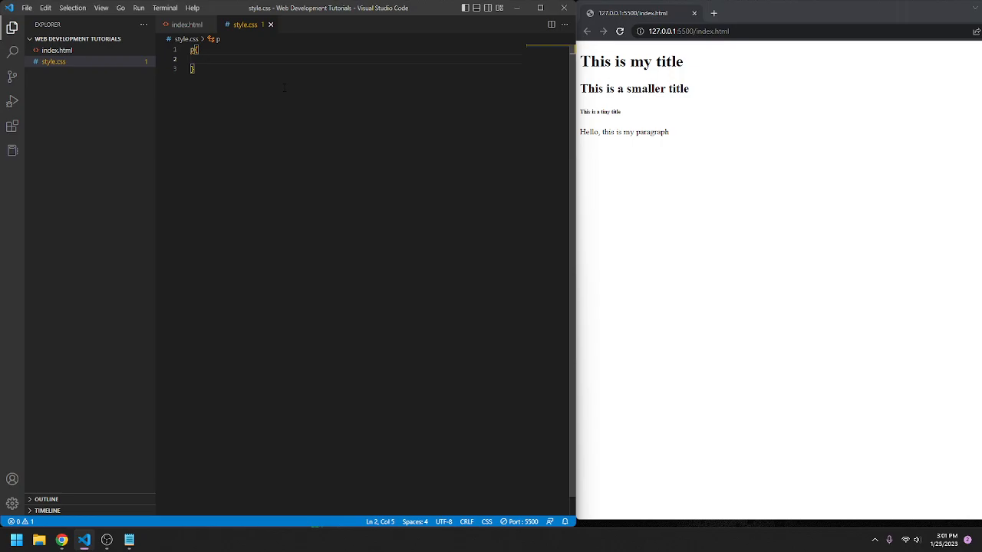
type("color:")
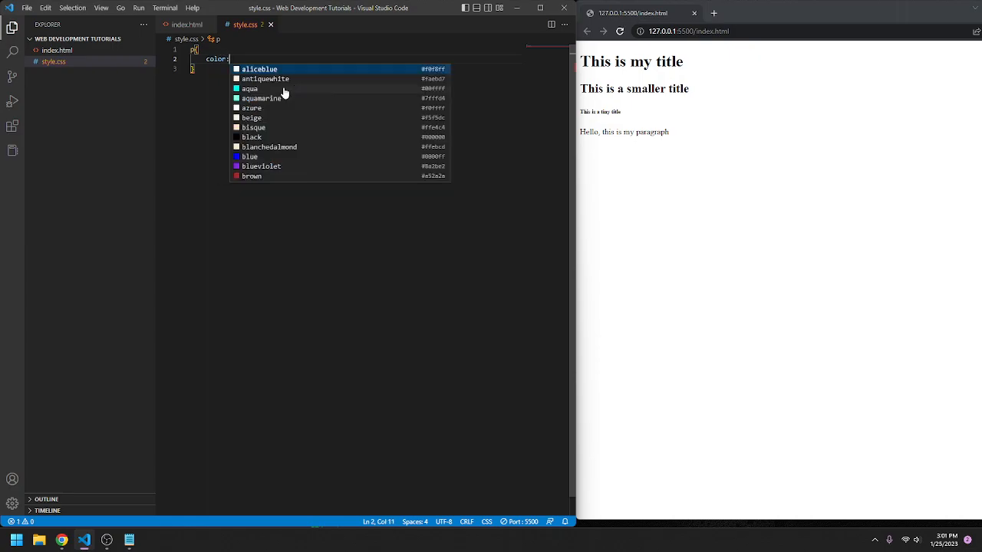
type("green;")
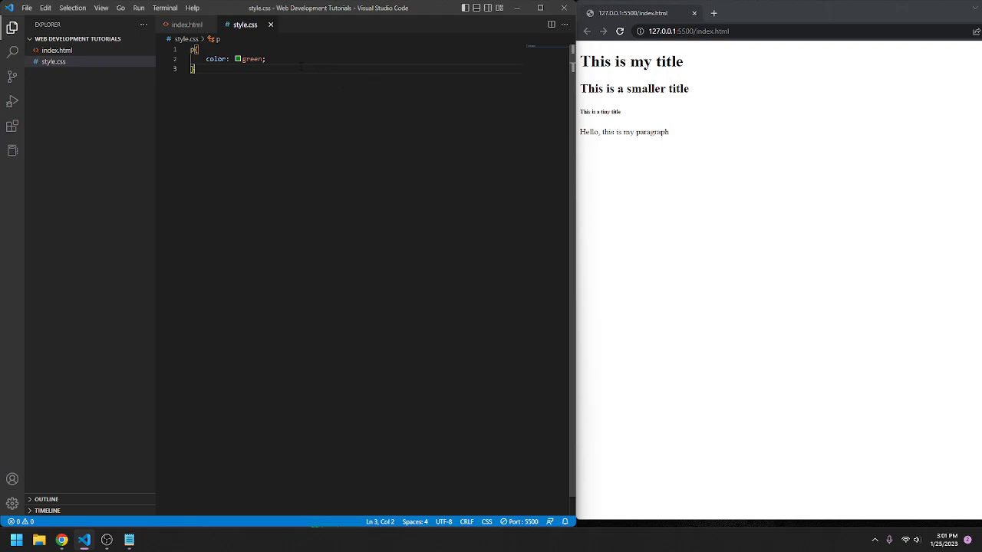
left_click(266, 58)
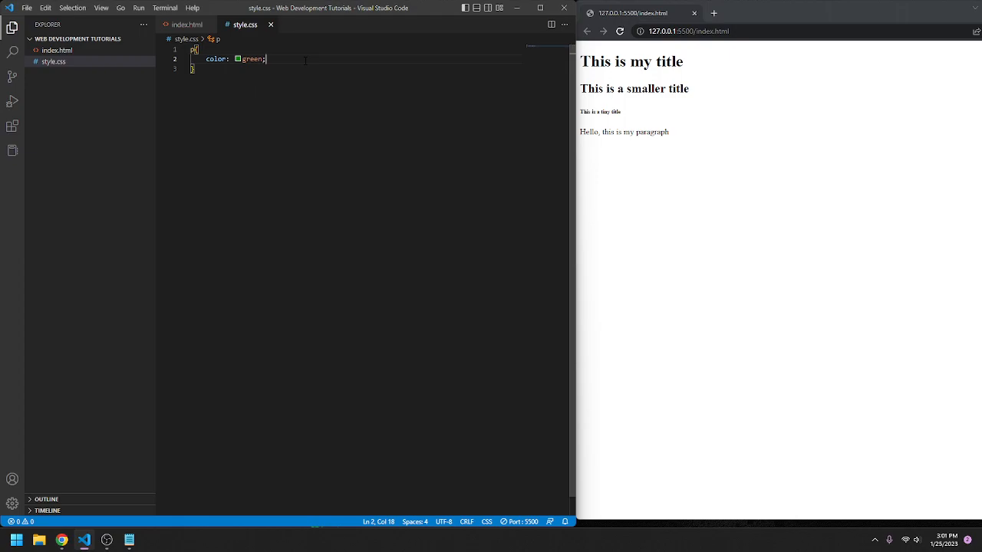
left_click(186, 24)
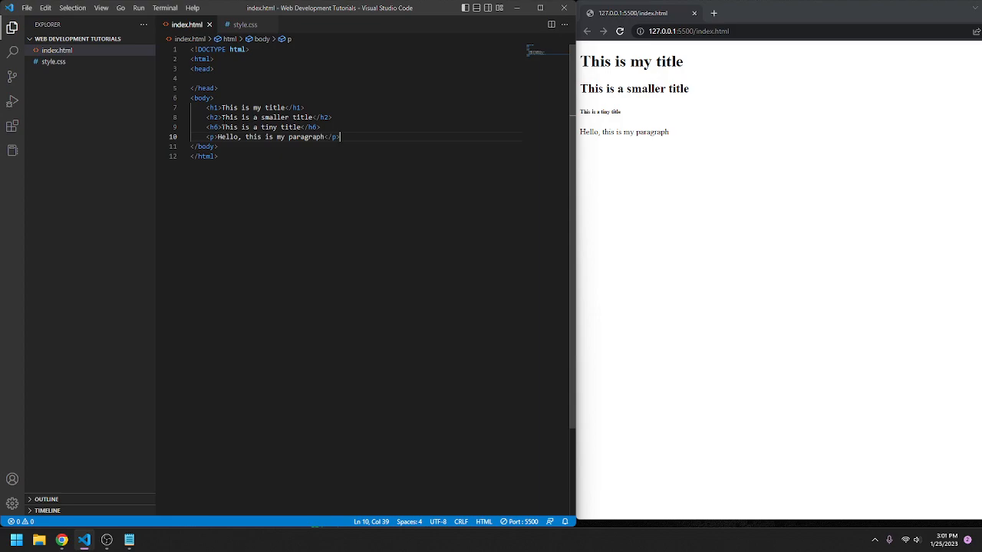
Begin a <link> tag in the head of index.html.
left_click(244, 25)
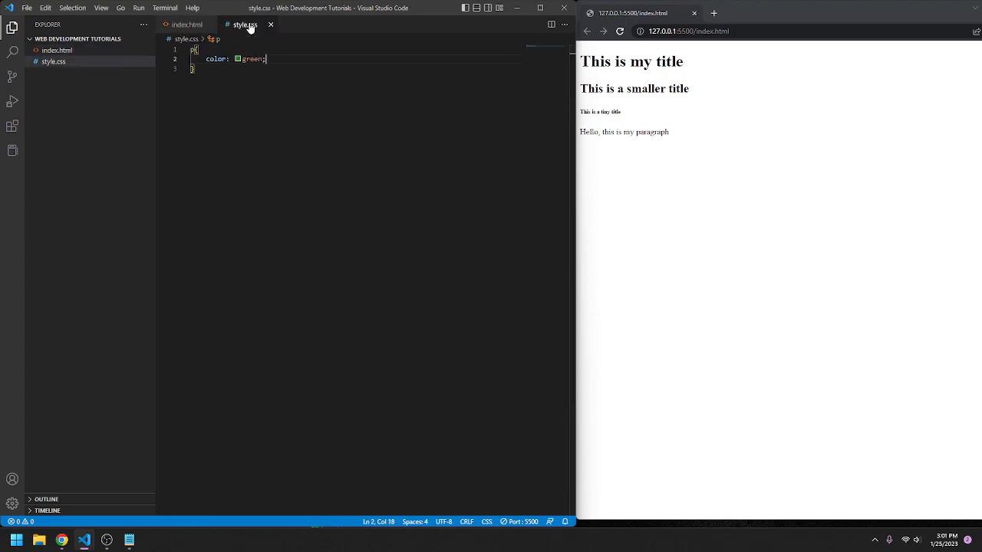
left_click(186, 24)
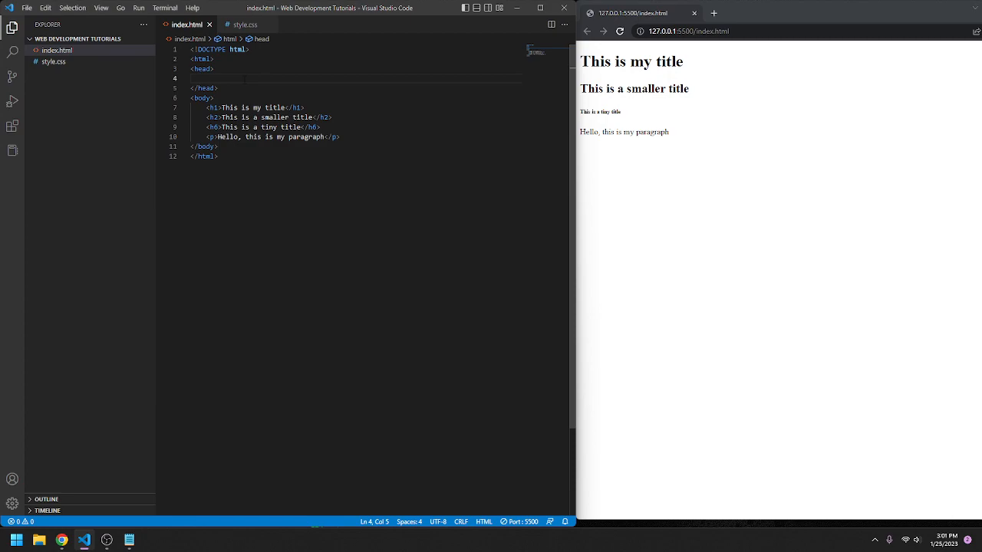
type("<link rel=")
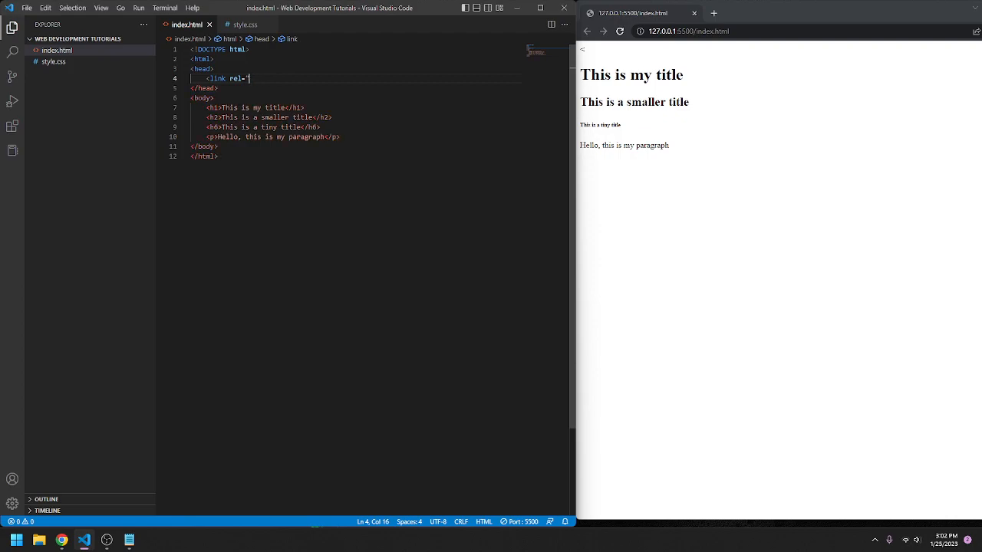
type("\"")
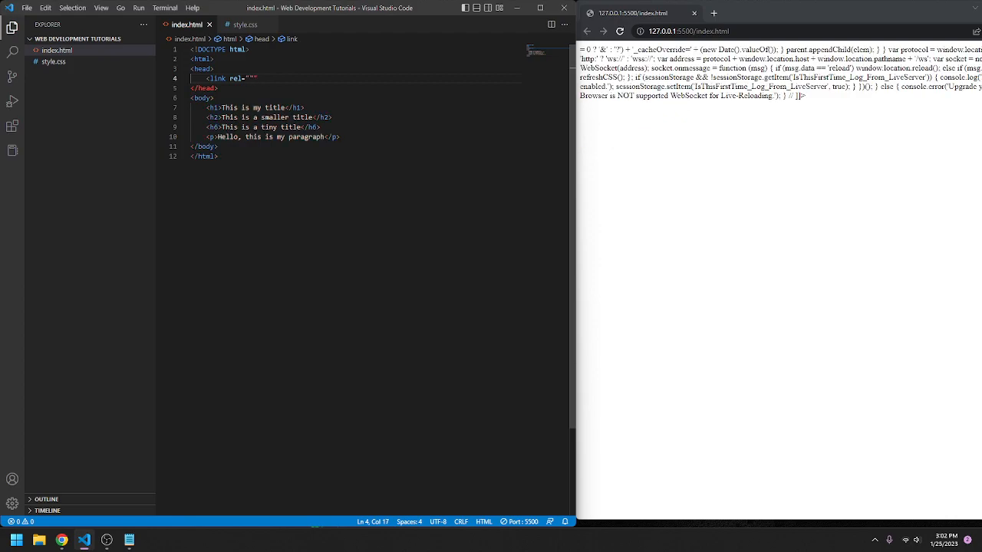
key("Backspace")
type("stylesheet")
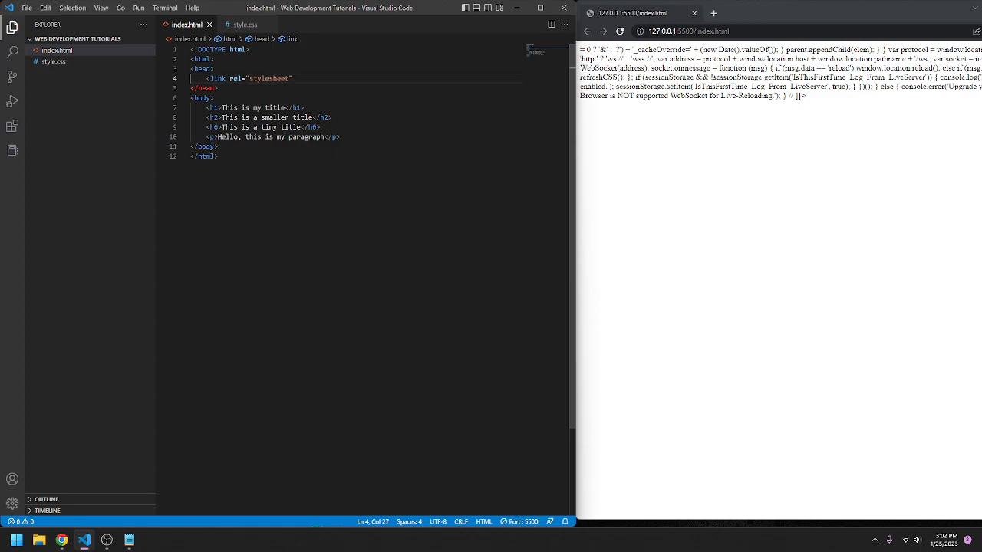
Point the link's href at style.css and reload the preview, turning paragraphs green.
type("href")
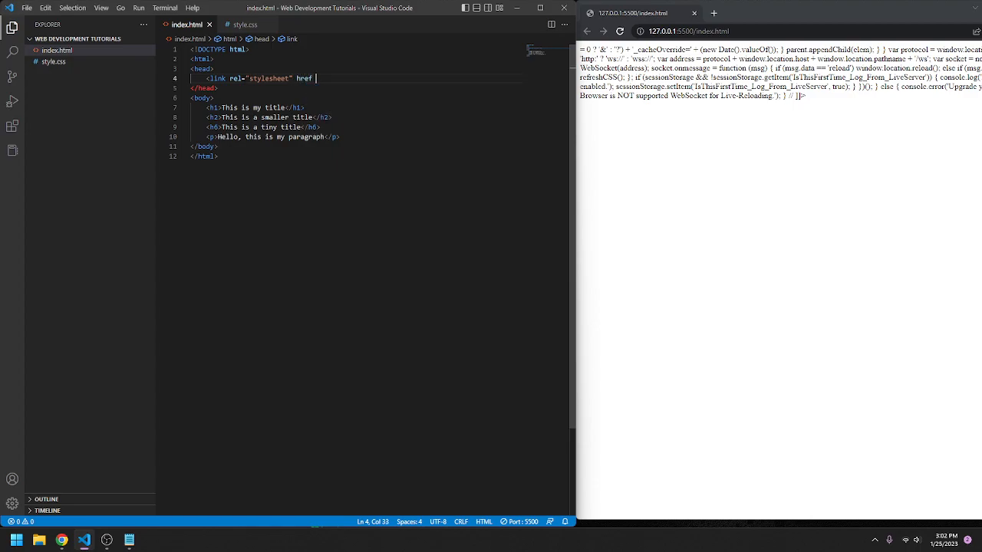
type("=\"")
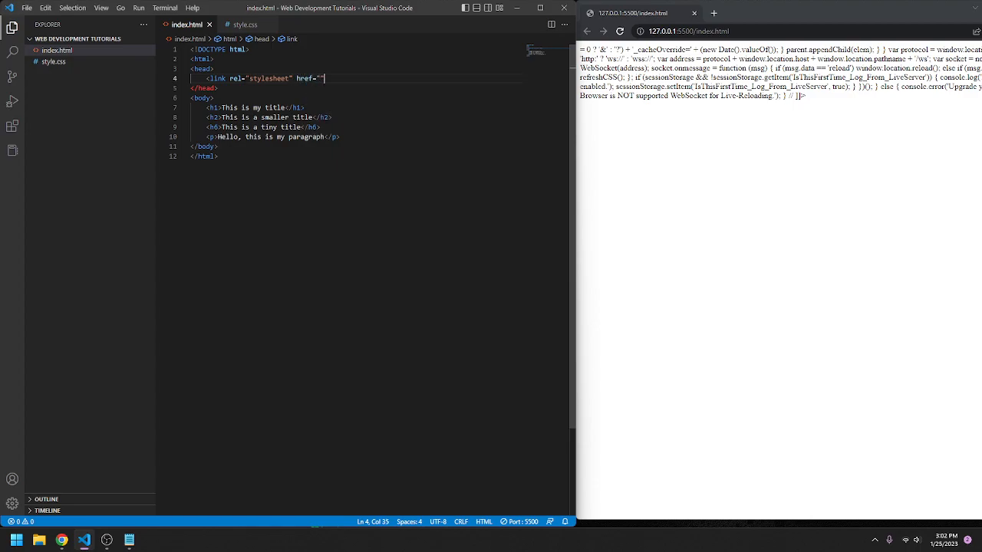
key("Backspace")
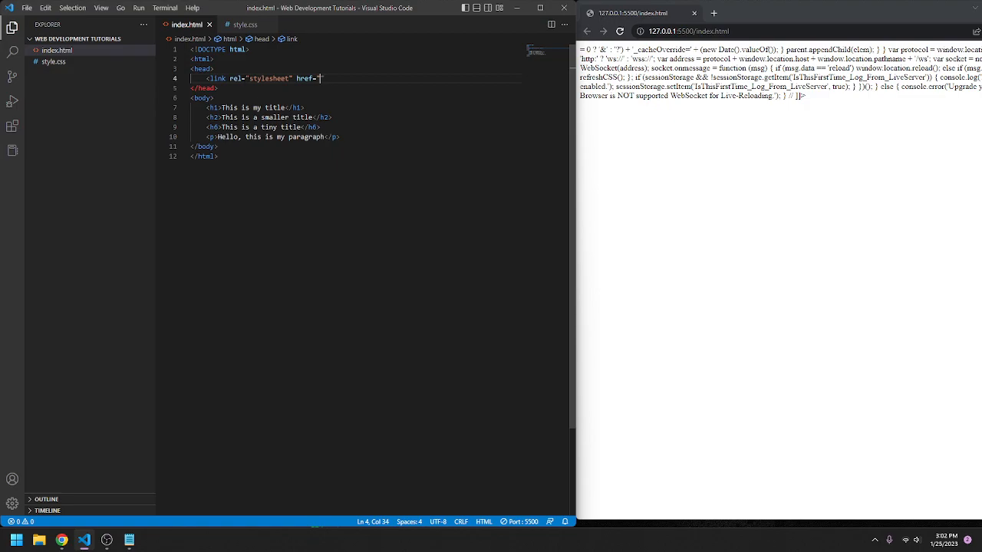
type("style.css")
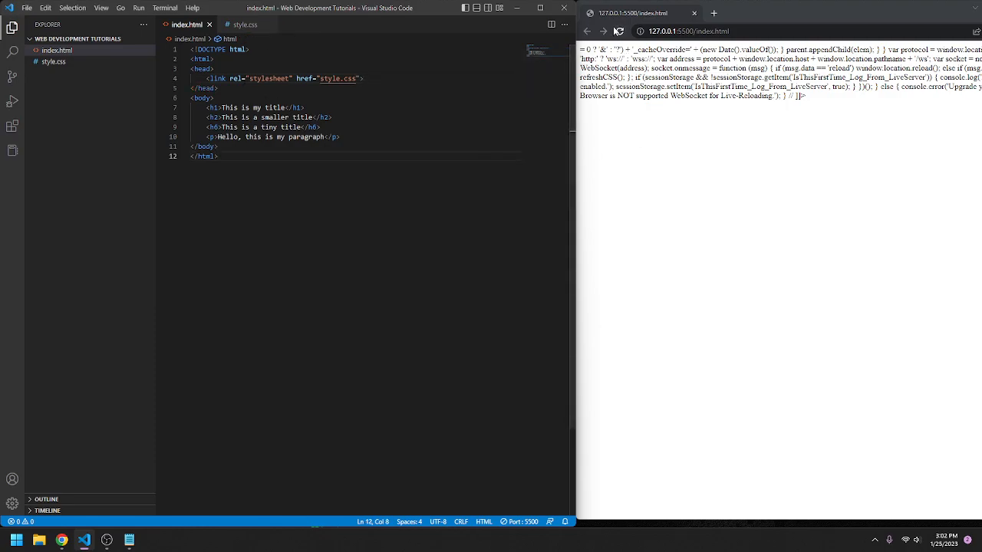
left_click(620, 31)
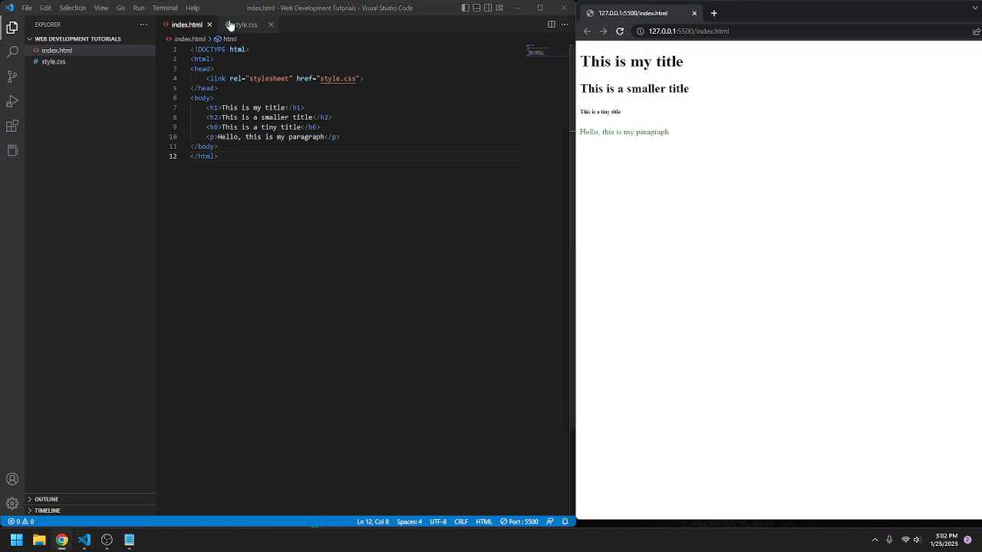
left_click(245, 24)
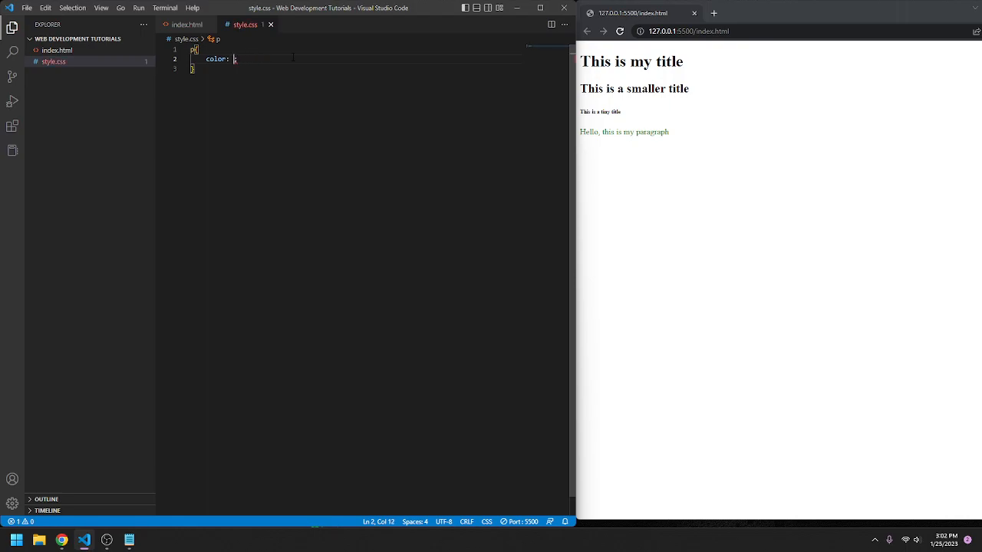
Try red, teal, grey and white as the paragraph colour, settling on green.
type("red")
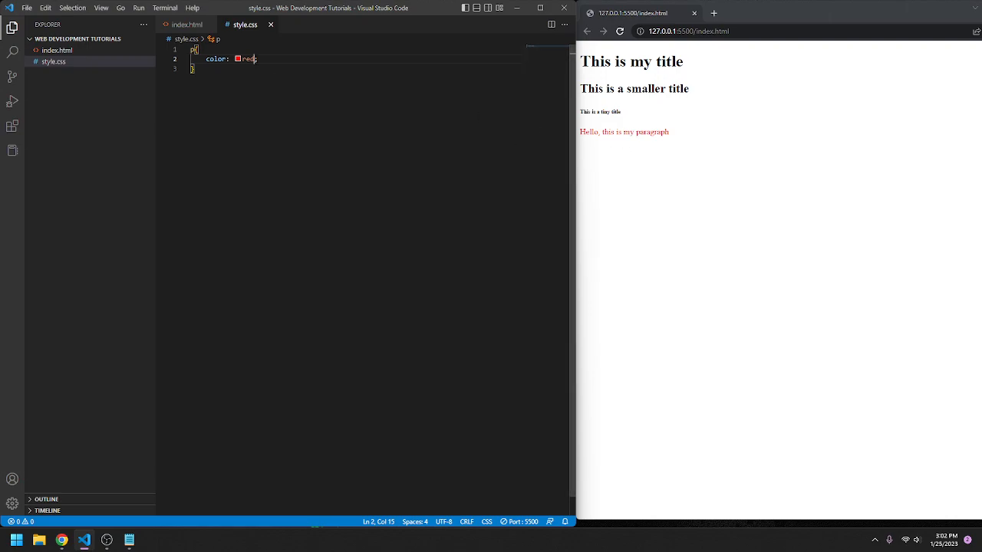
key("Backspace")
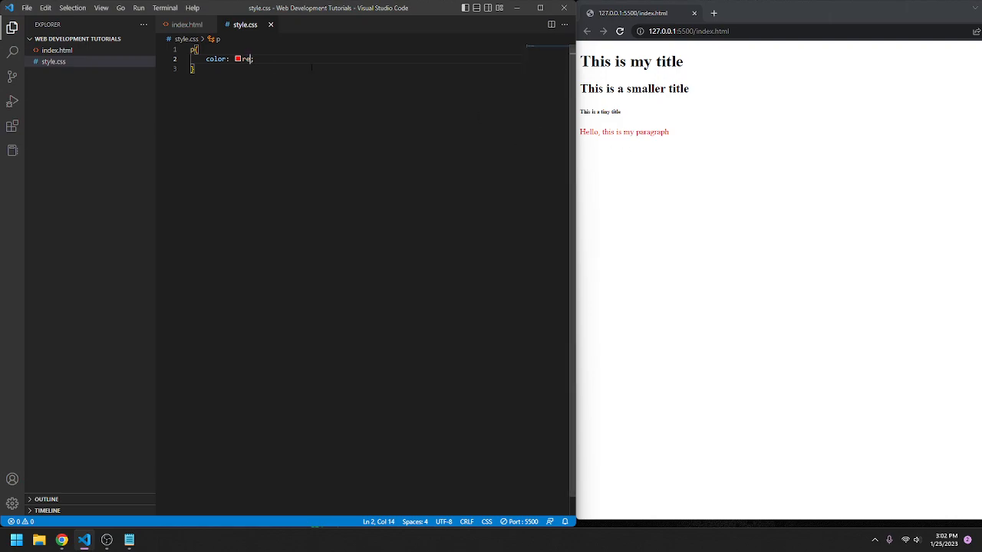
type("teal")
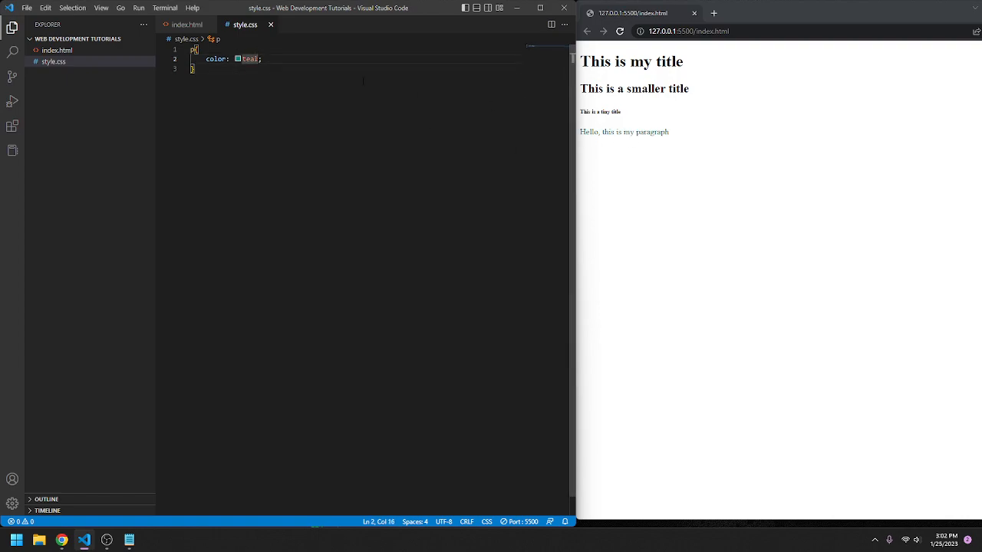
type("grey")
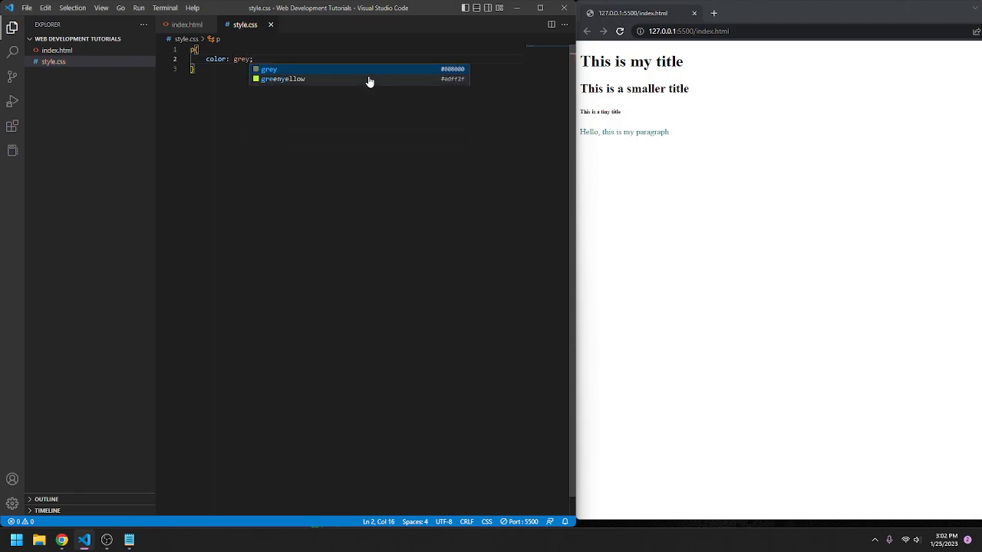
left_click(268, 69)
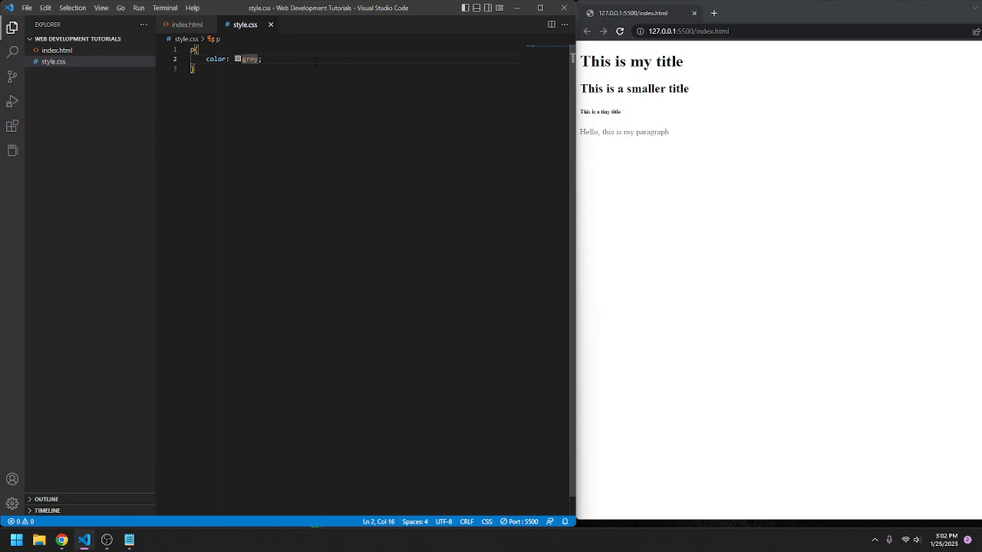
key("Backspace")
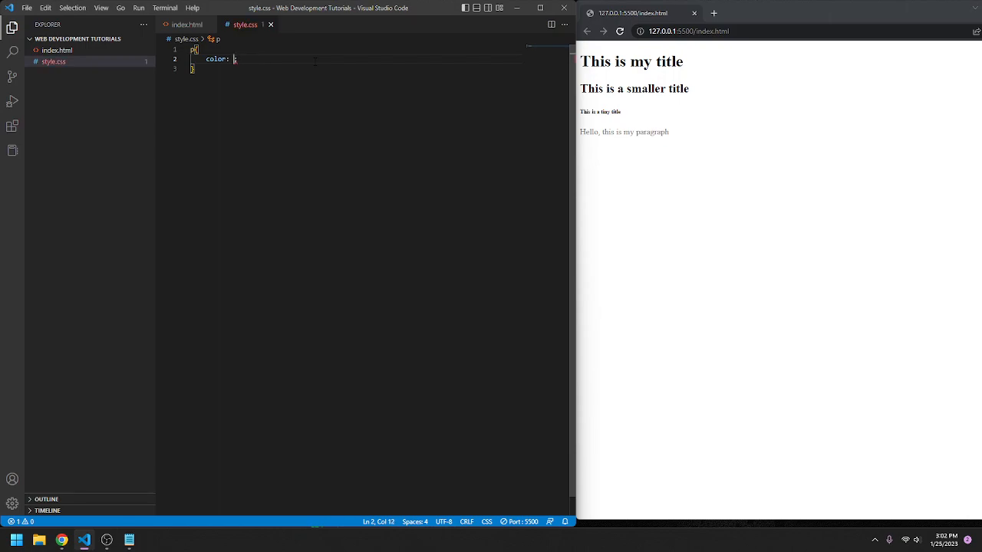
type("white")
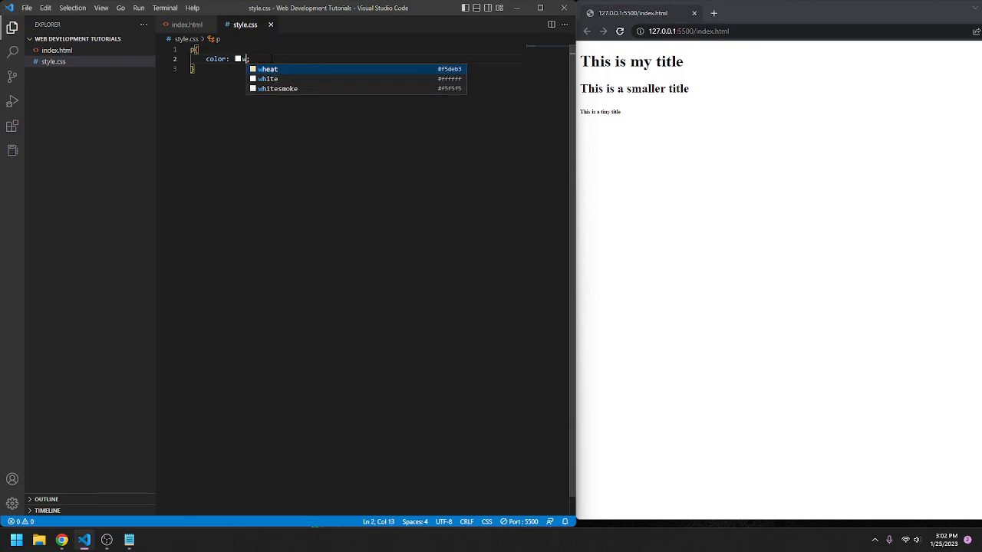
type("green")
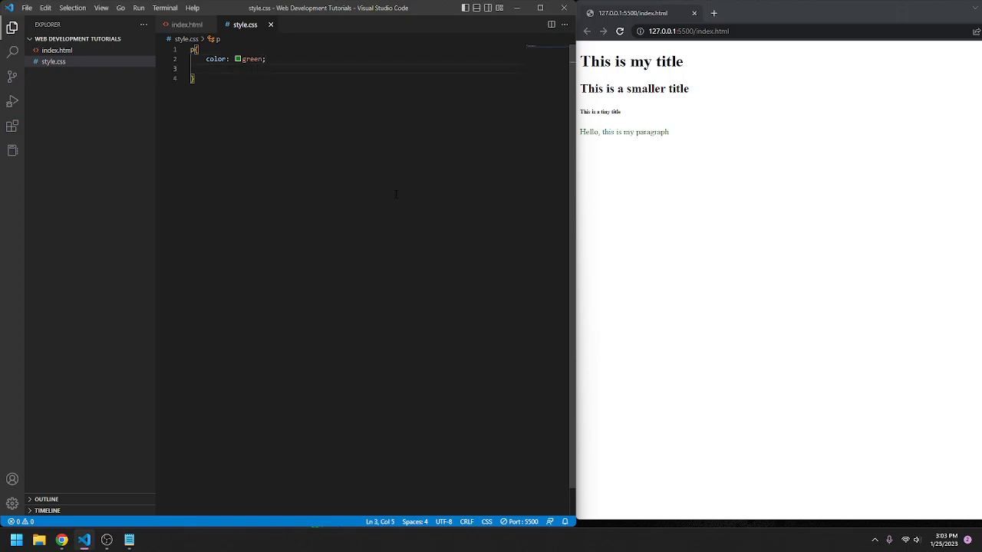
Add a font-size to the p rule, trying 80px before choosing 48px.
type("font-size:")
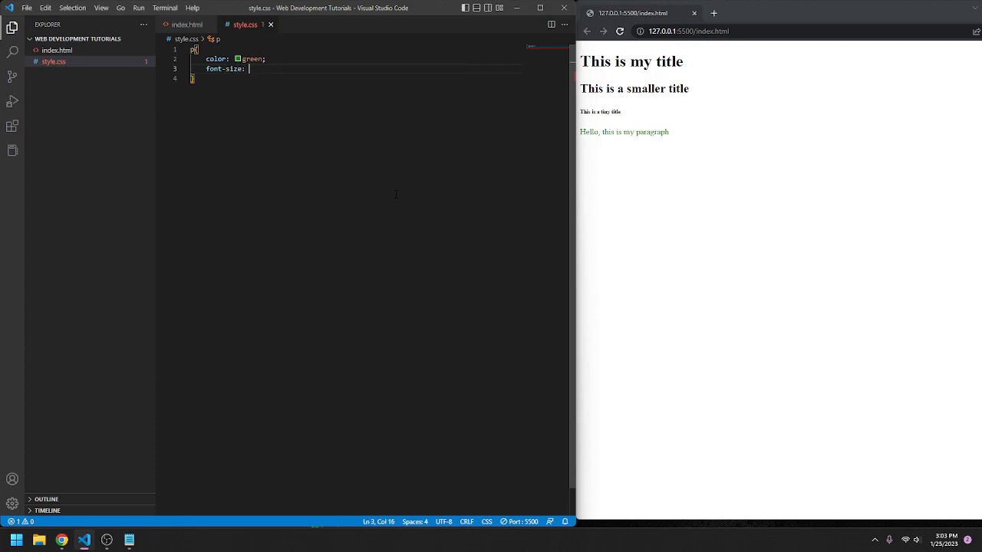
type("80px;")
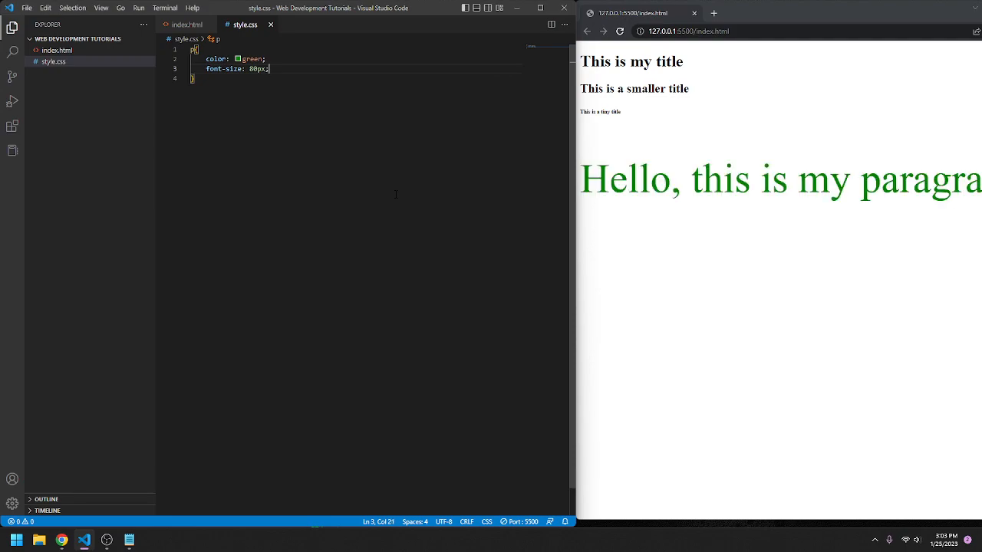
key("Backspace")
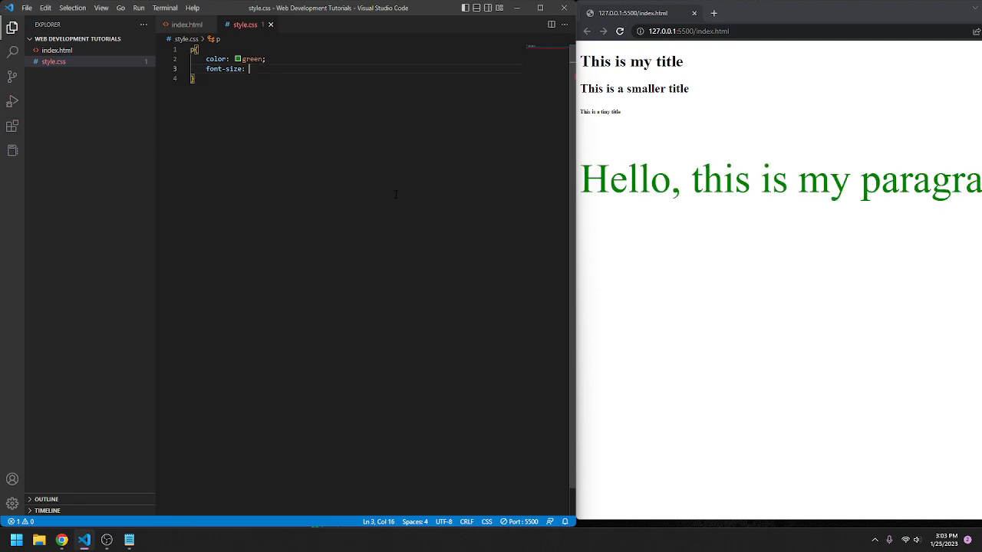
type("48px;")
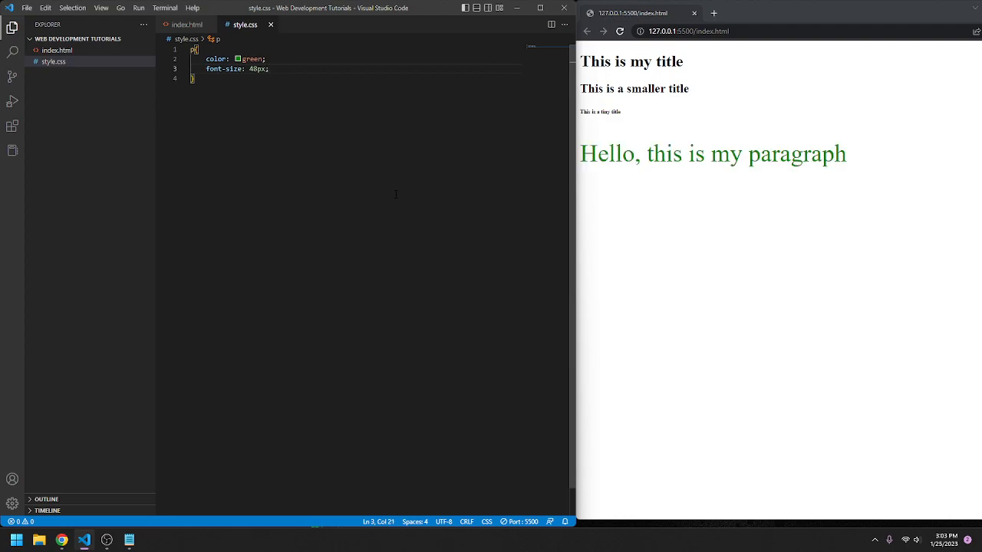
mouse_move(205, 48)
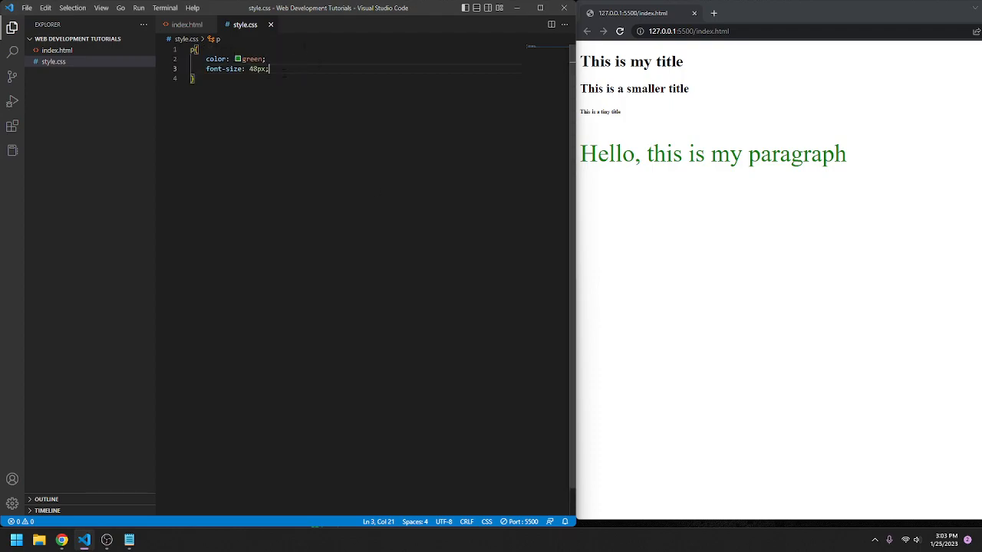
left_click(186, 24)
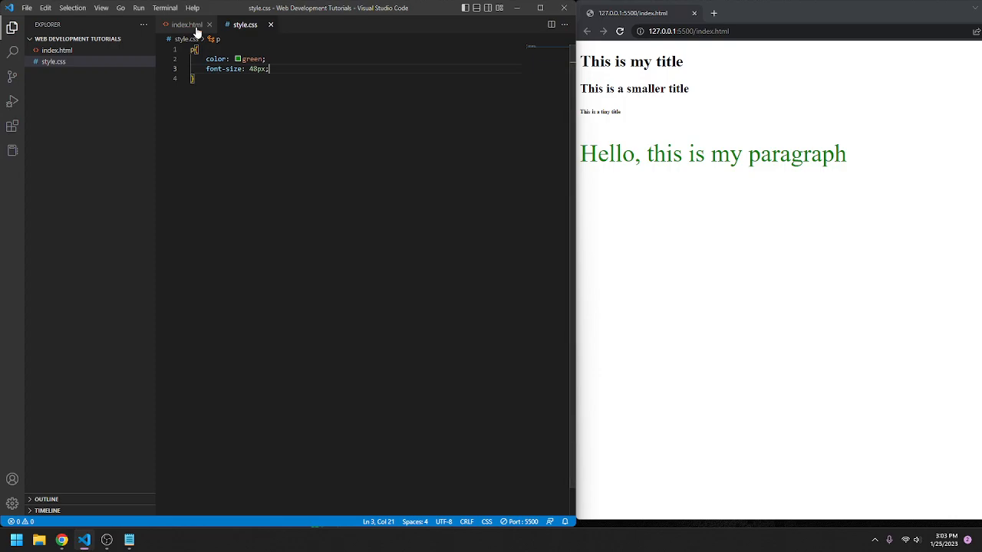
Add a second <p> reading 'This is a green big paragraph!' to index.html.
left_click(186, 24)
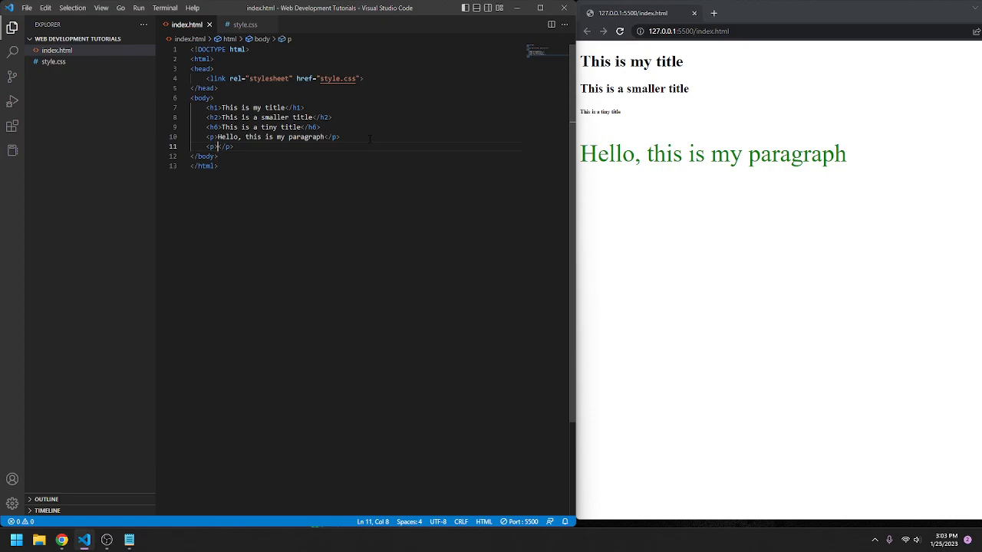
type("This is a green big")
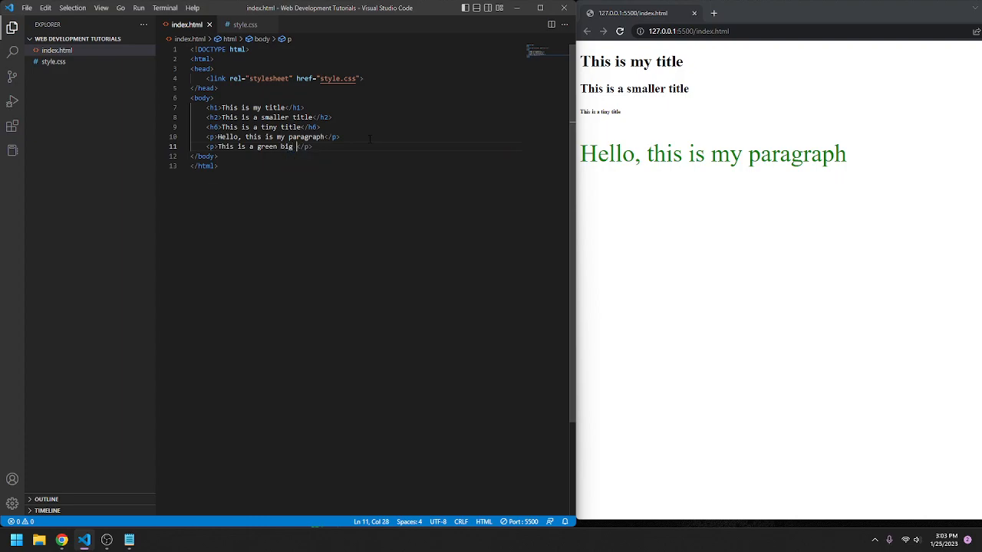
type("paragraph!")
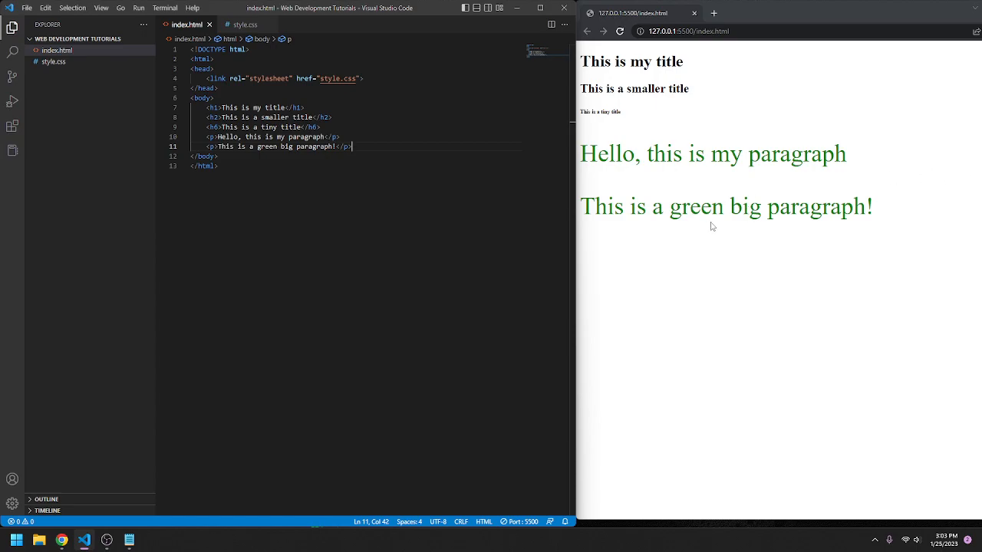
mouse_move(251, 174)
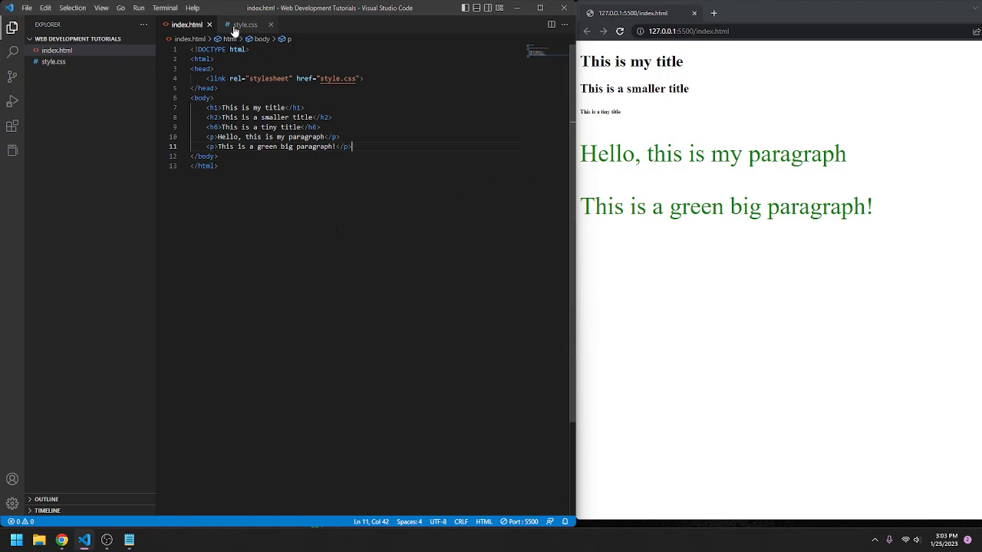
left_click(187, 25)
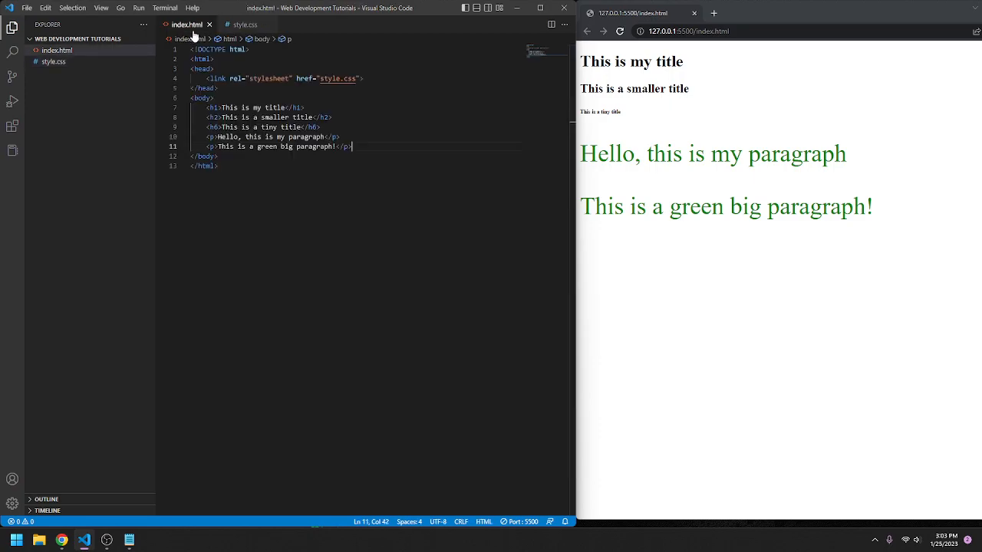